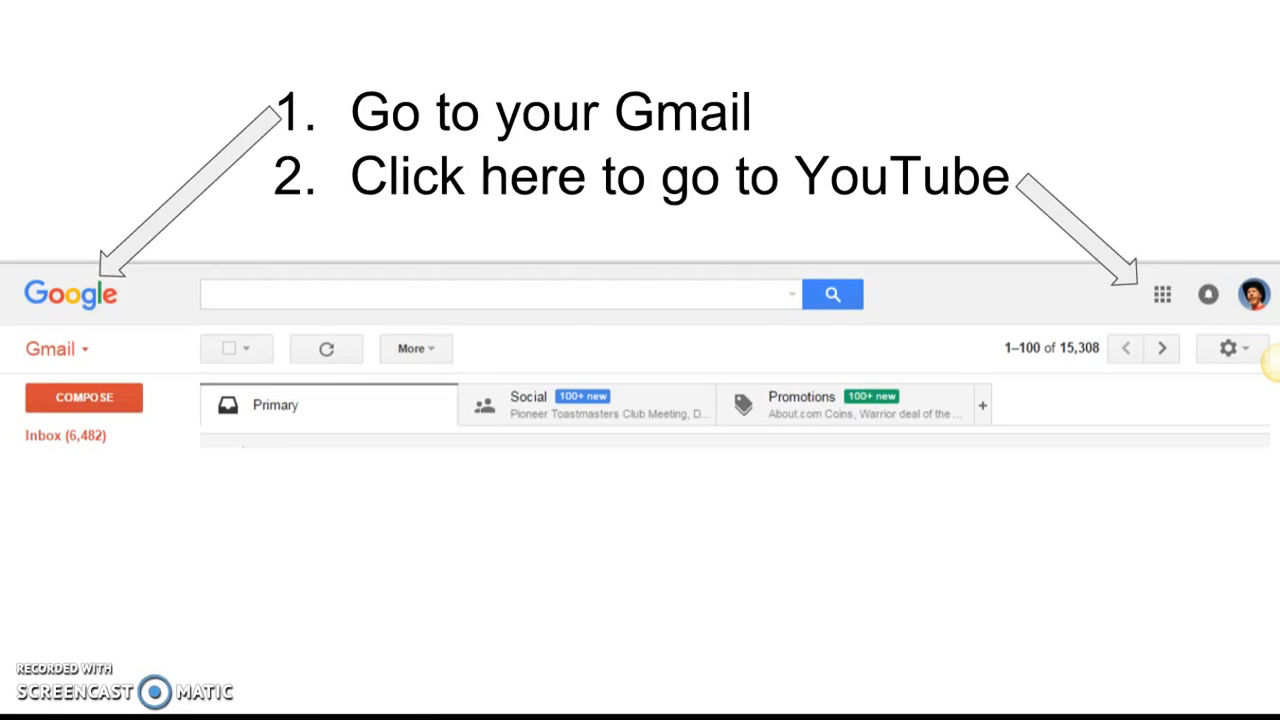
mouse_move(1104, 302)
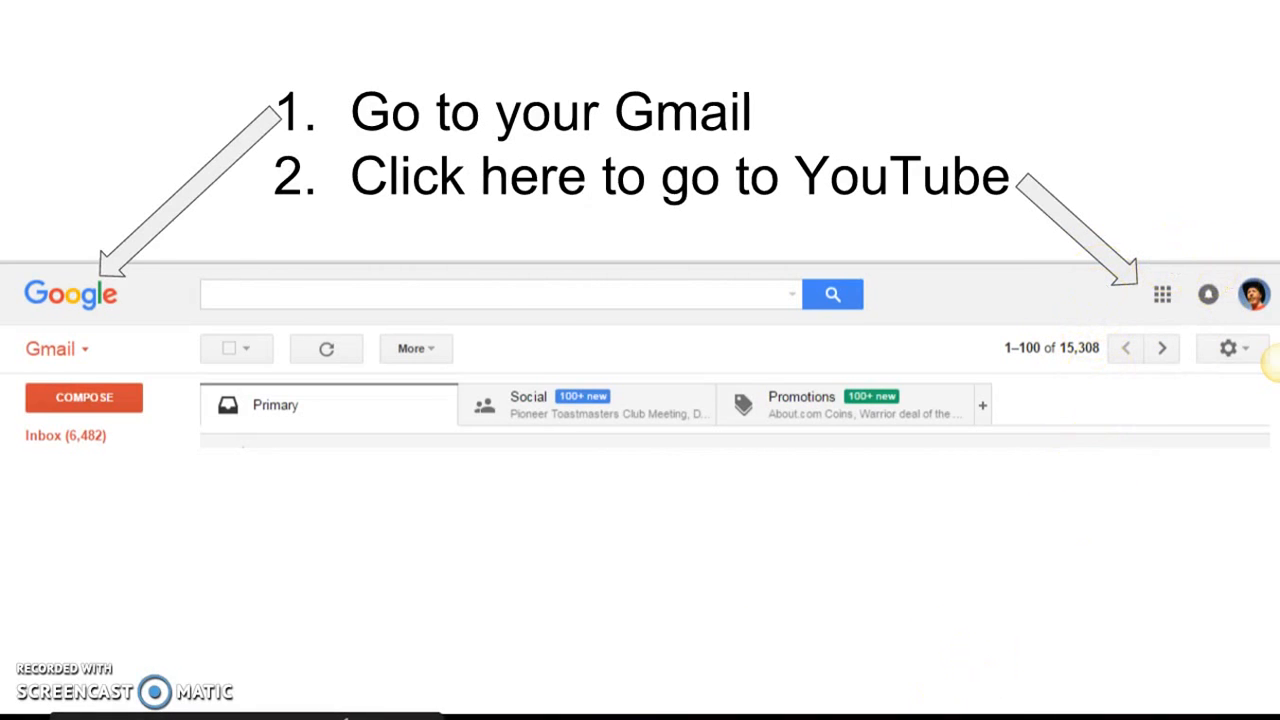
Step: Advance the presentation from the Gmail slide to the Google apps YouTube slide
click(1160, 292)
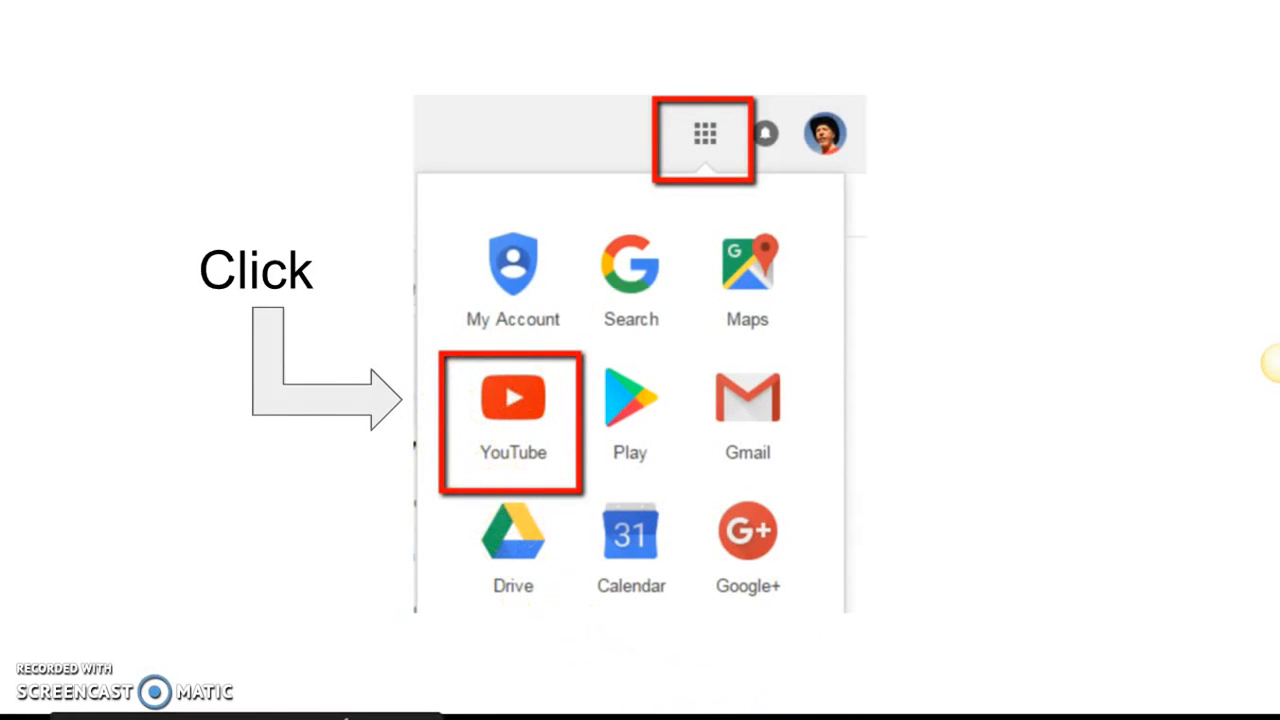
click(512, 396)
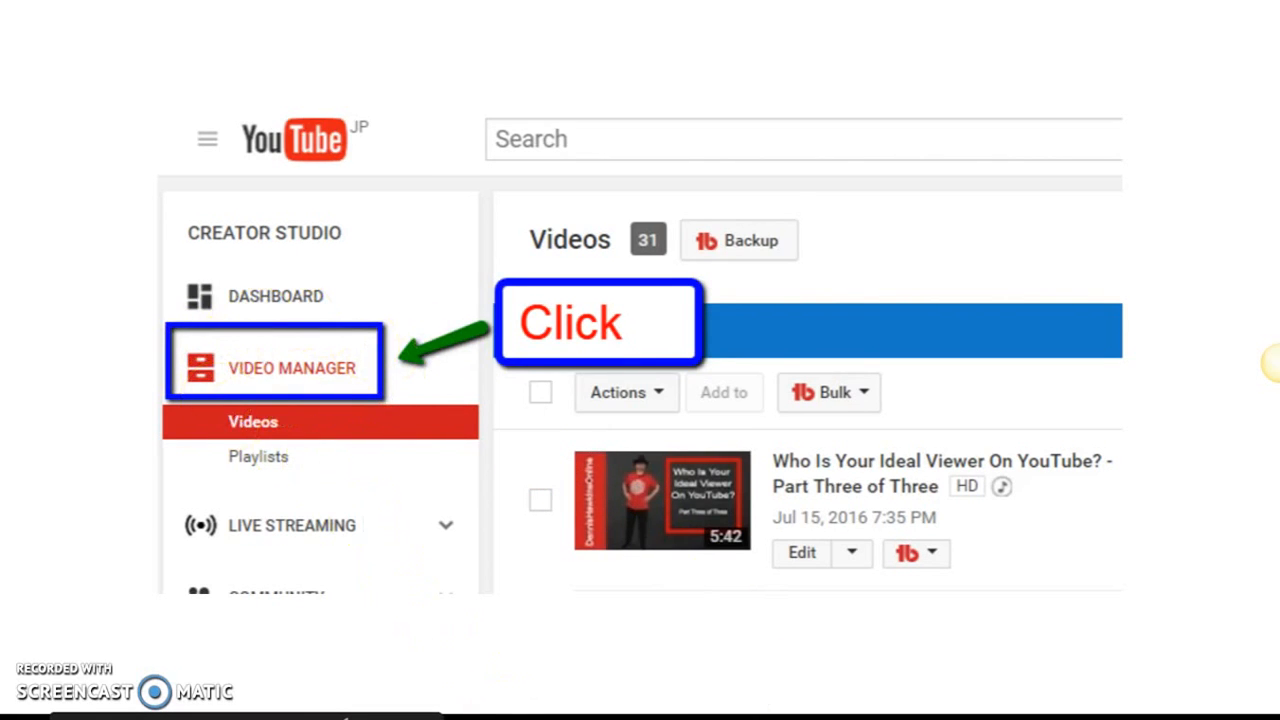
Step: Move forward to the Creator Studio slide that highlights Video Manager
scroll(down, 3)
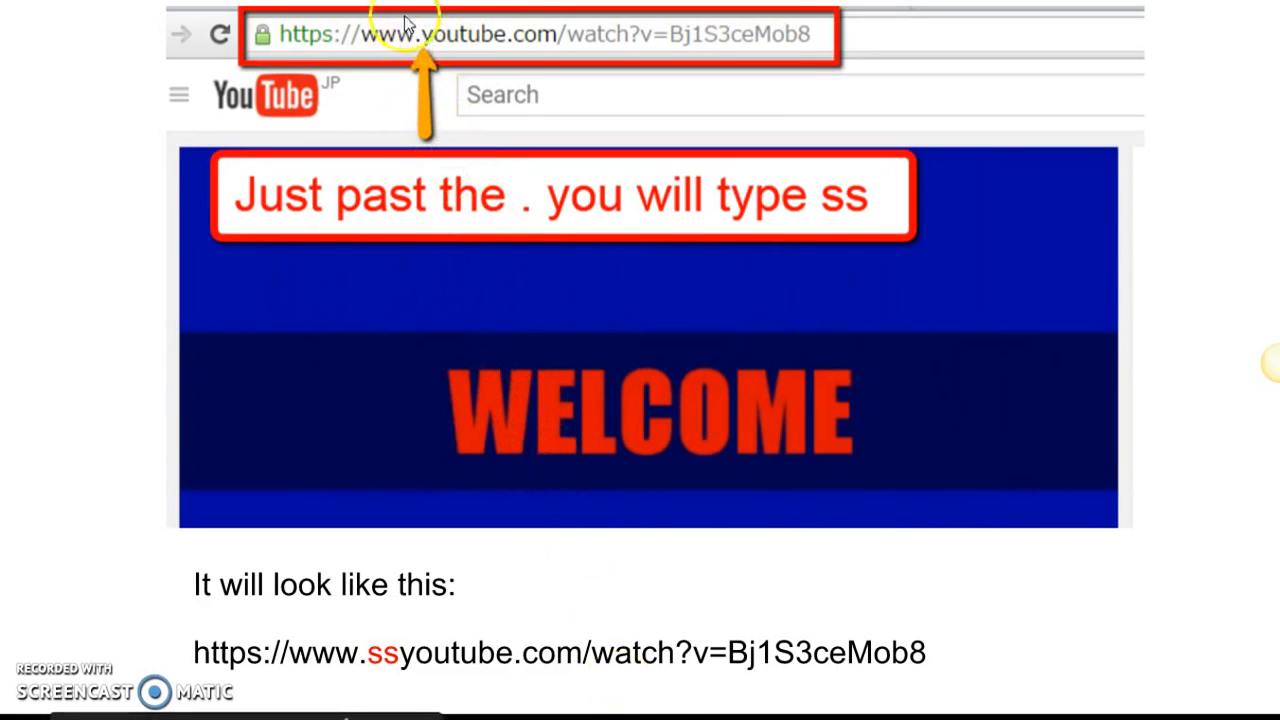
mouse_move(436, 120)
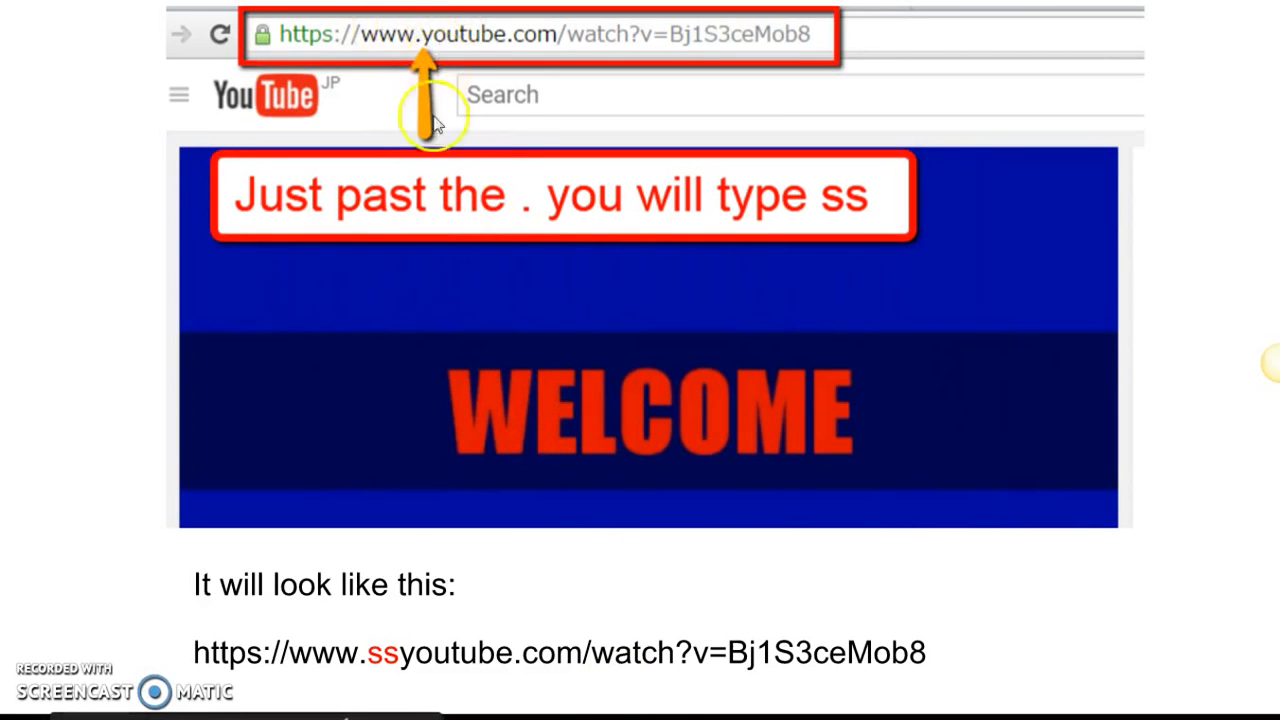
mouse_move(250, 604)
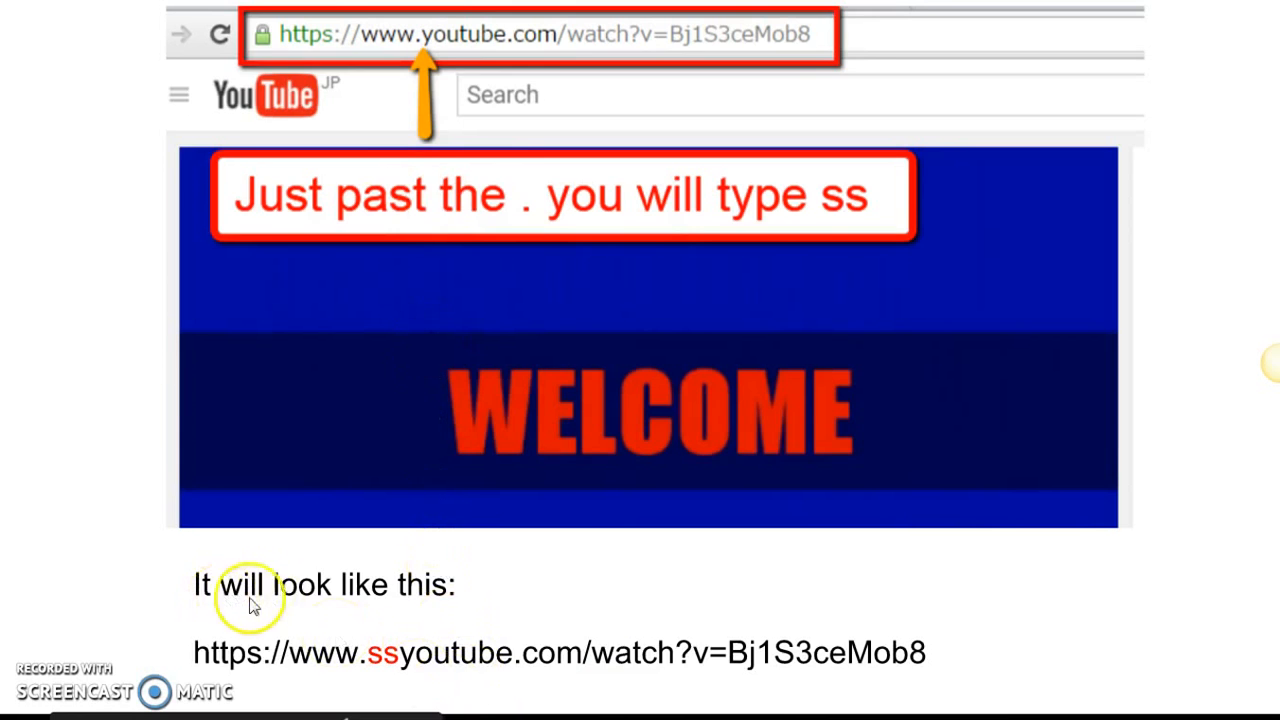
mouse_move(240, 684)
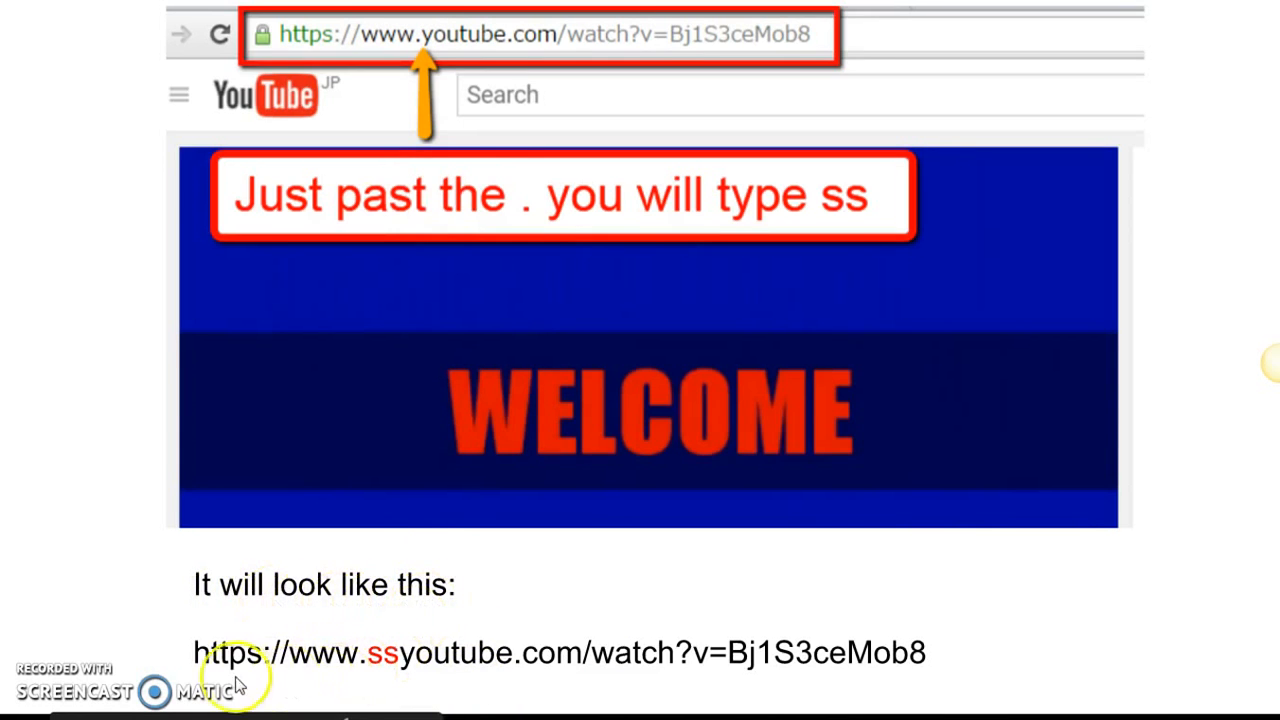
mouse_move(500, 688)
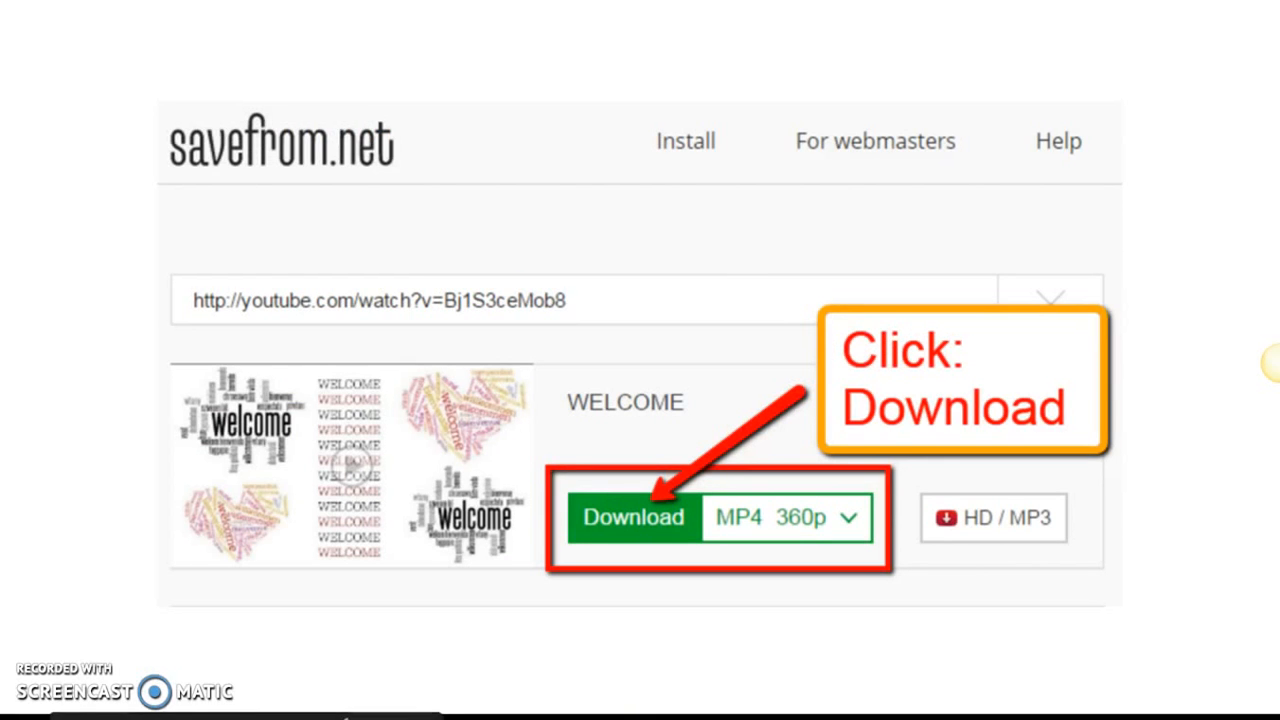
mouse_move(296, 80)
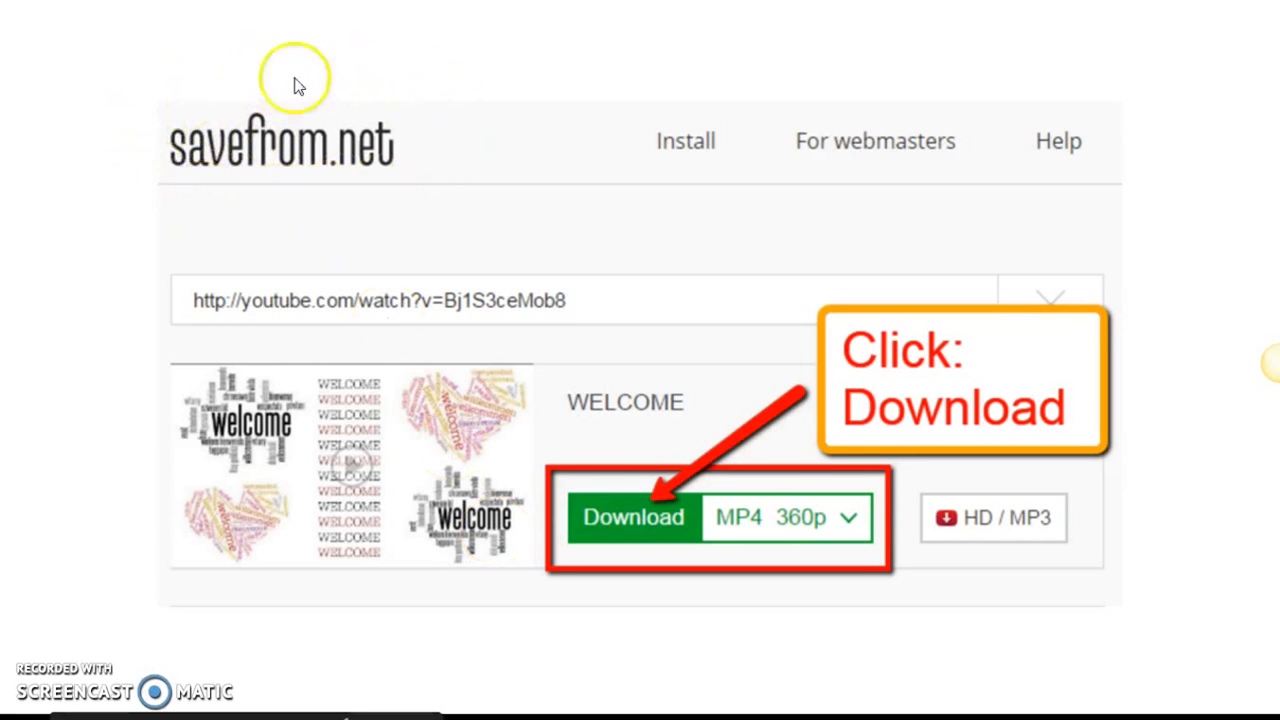
mouse_move(278, 432)
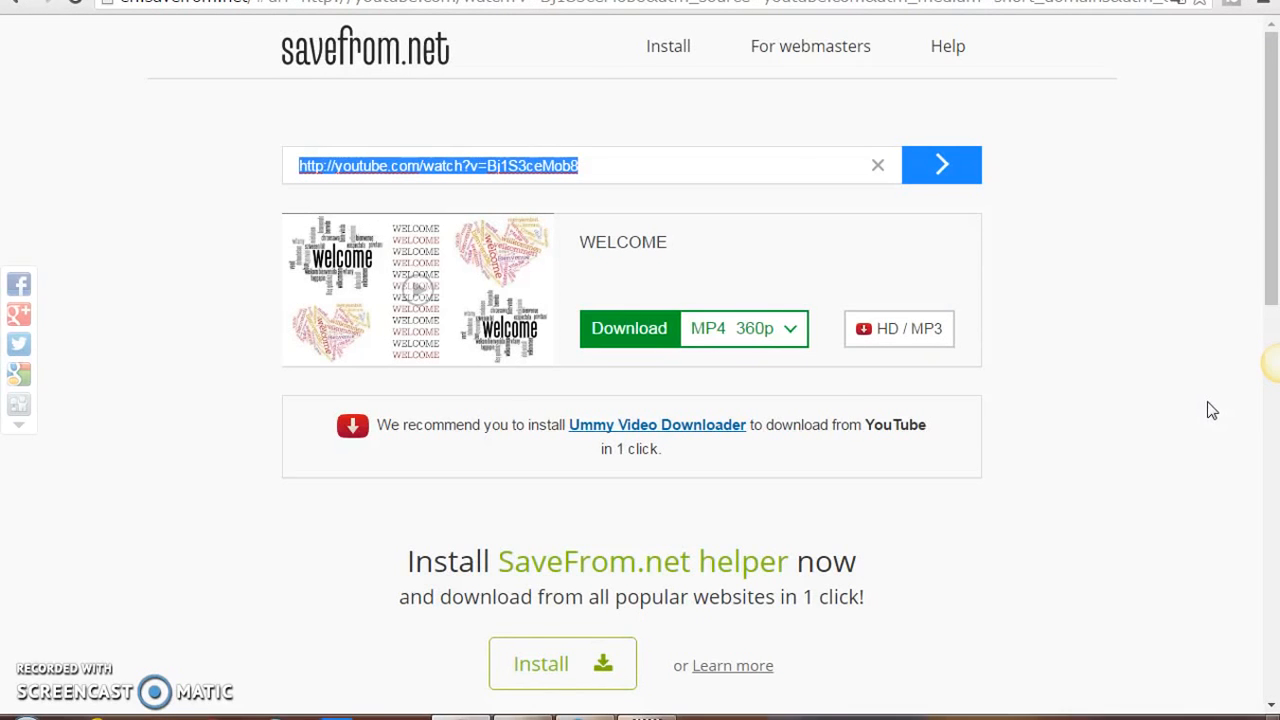
Step: Start the MP4 360p download of the WELCOME video from the green Download button
click(628, 328)
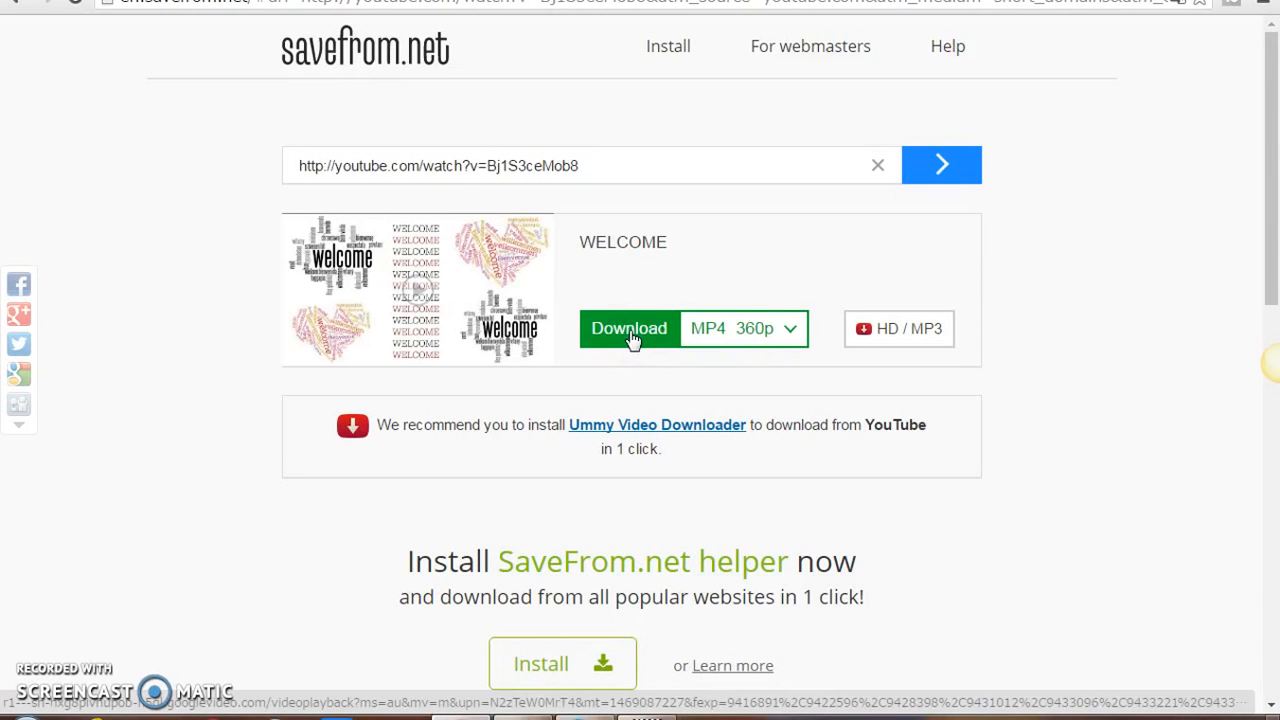
click(628, 328)
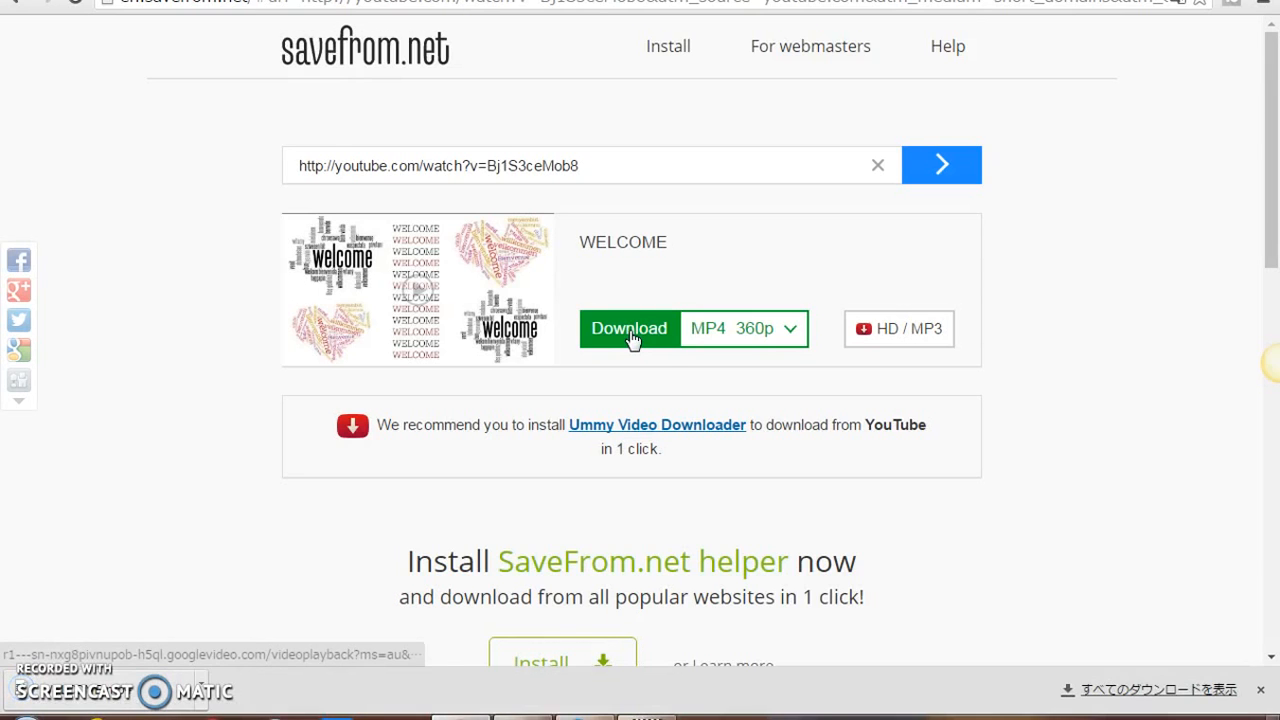
mouse_move(388, 700)
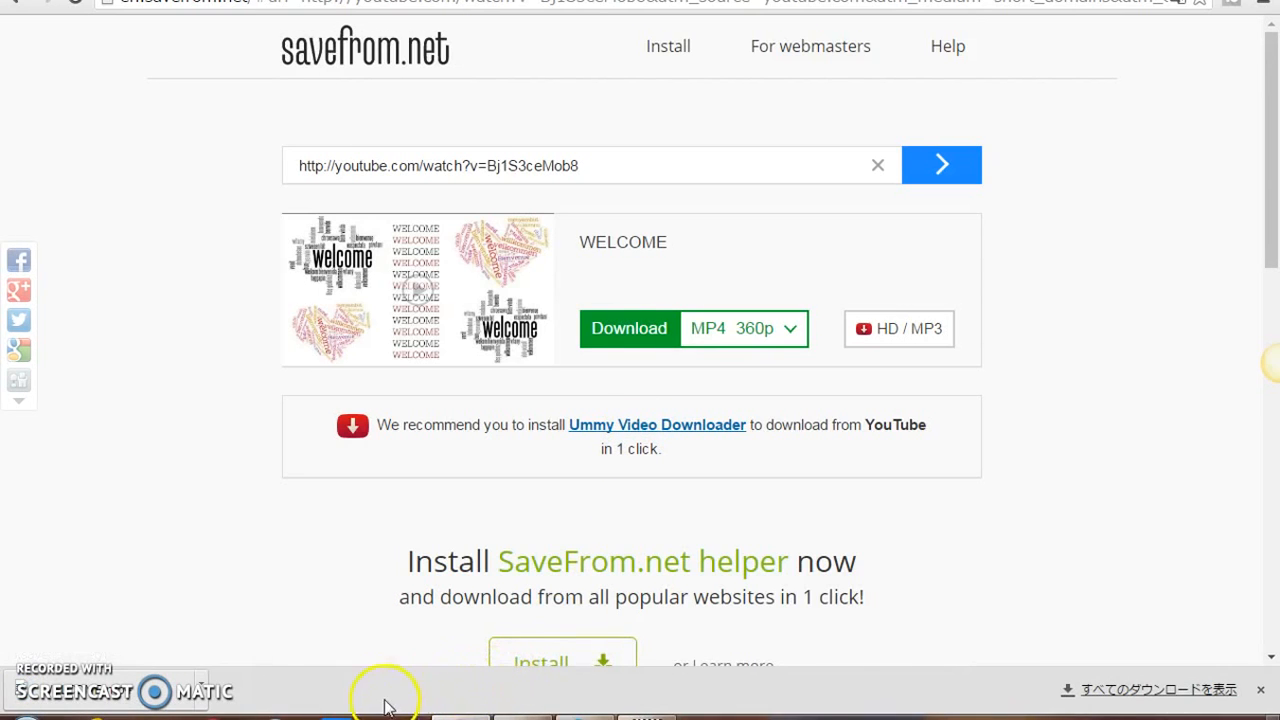
mouse_move(260, 672)
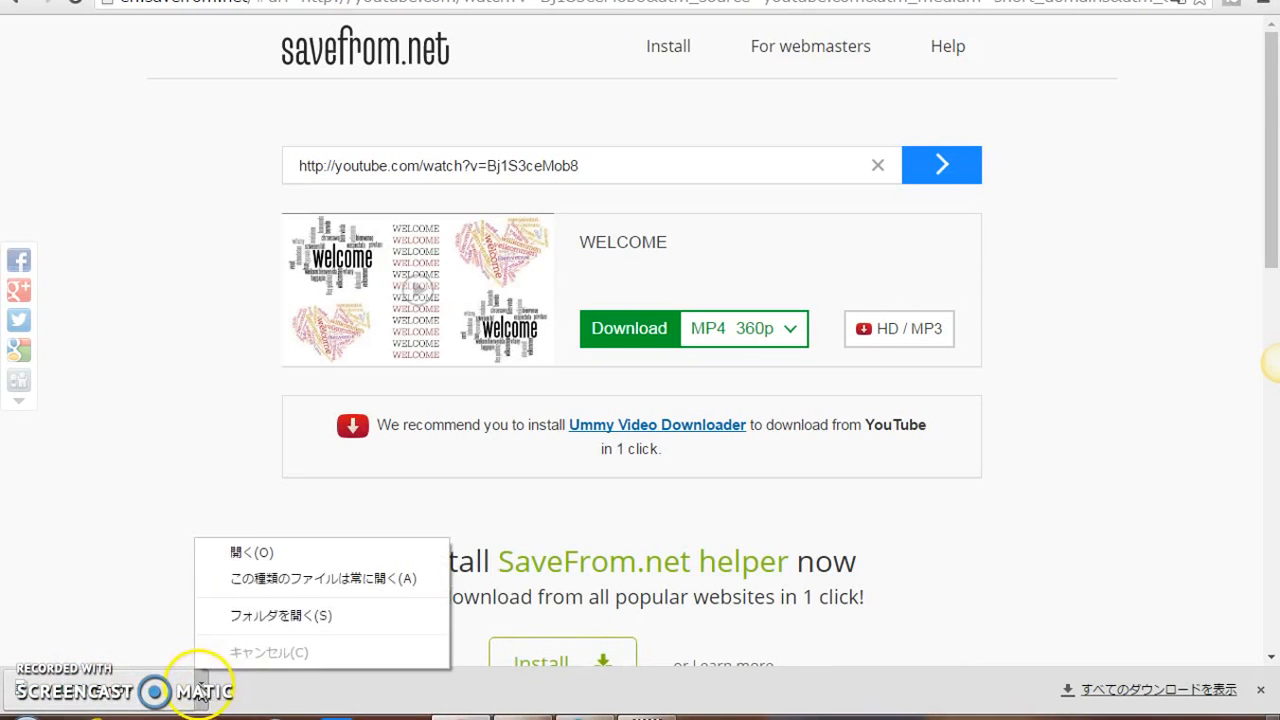
mouse_move(320, 616)
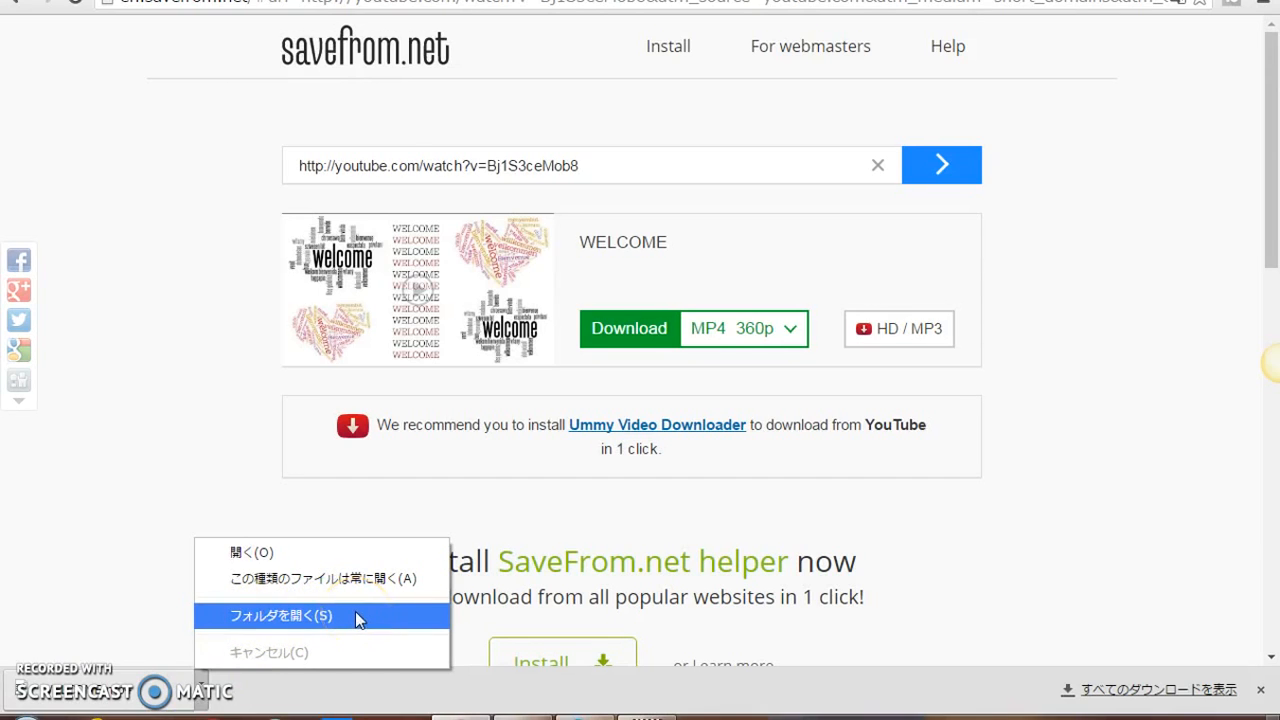
mouse_move(340, 620)
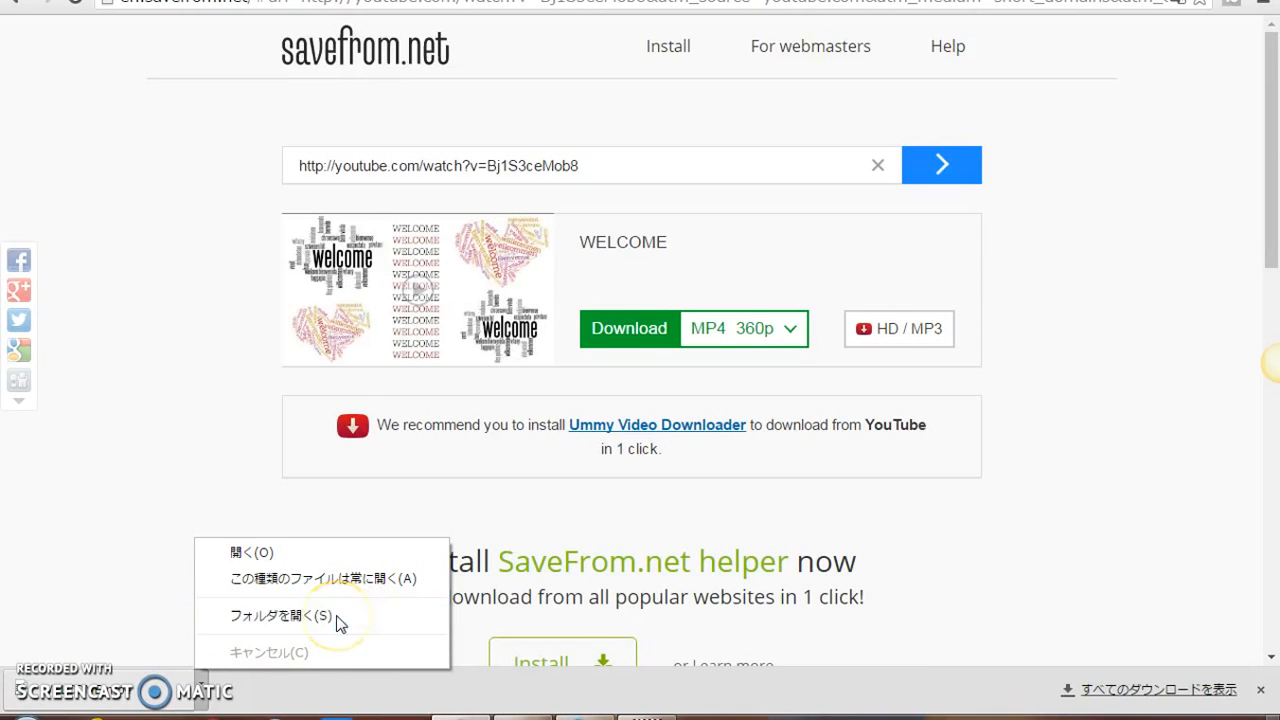
mouse_move(320, 616)
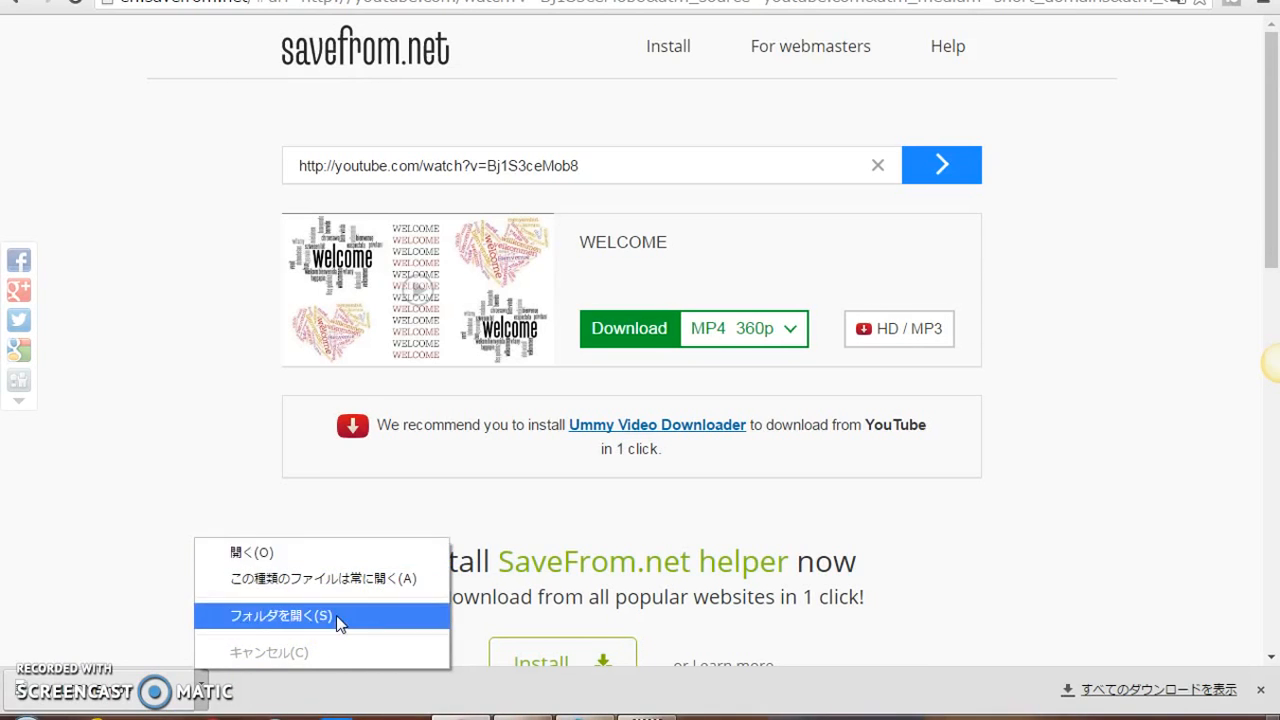
mouse_move(358, 624)
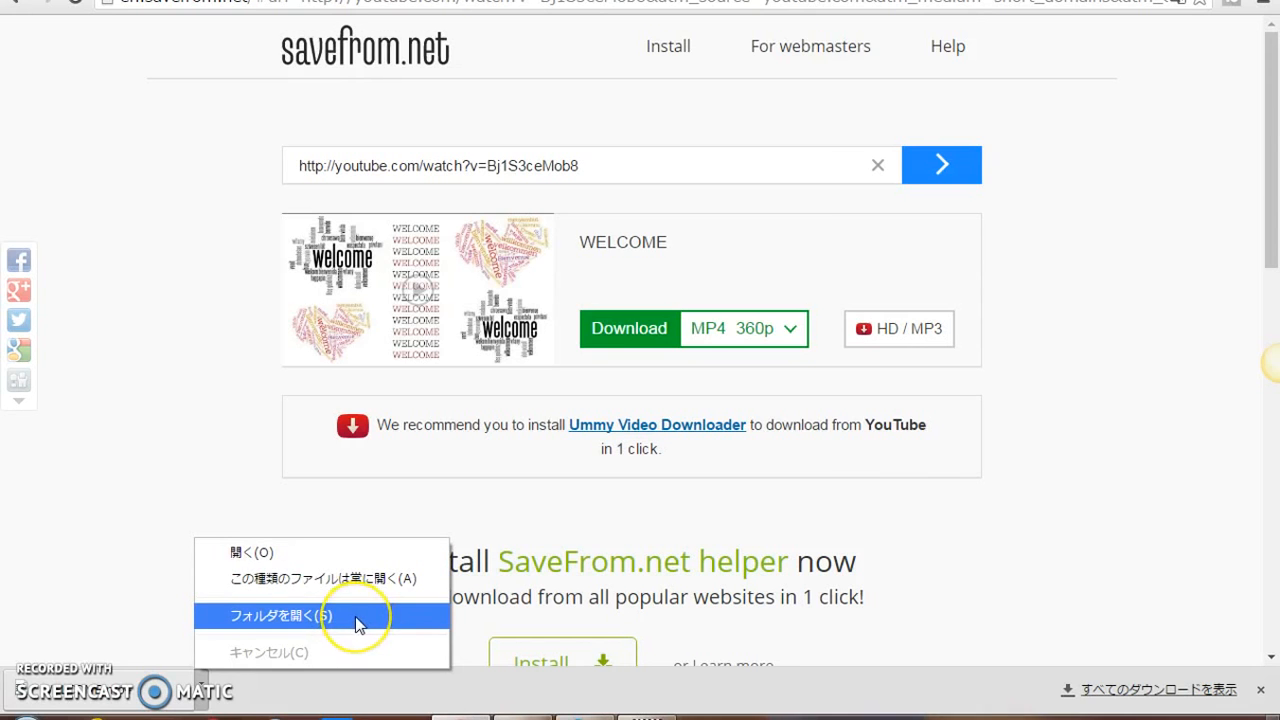
Step: Show the finished WELCOME.mp4 download in its Downloads folder from Chrome's download bar
click(282, 616)
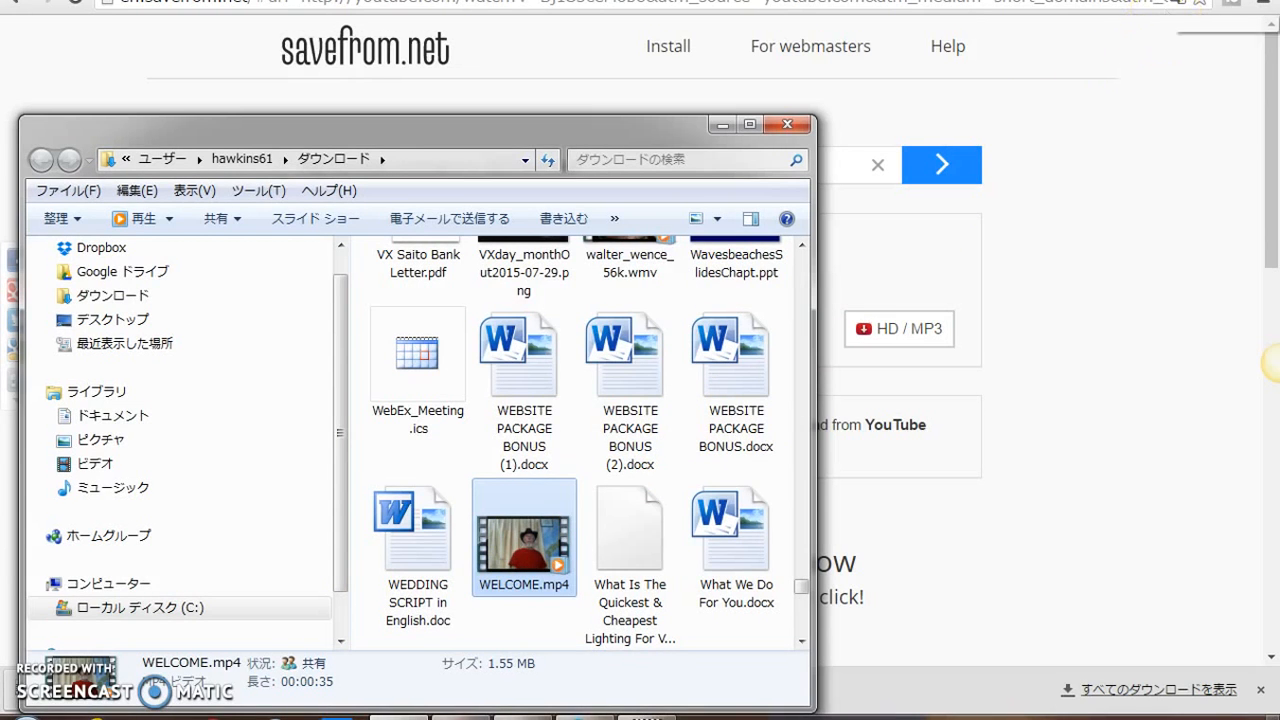
Step: Shrink the browser aside and drag WELCOME.mp4 from Downloads onto the desktop
click(788, 124)
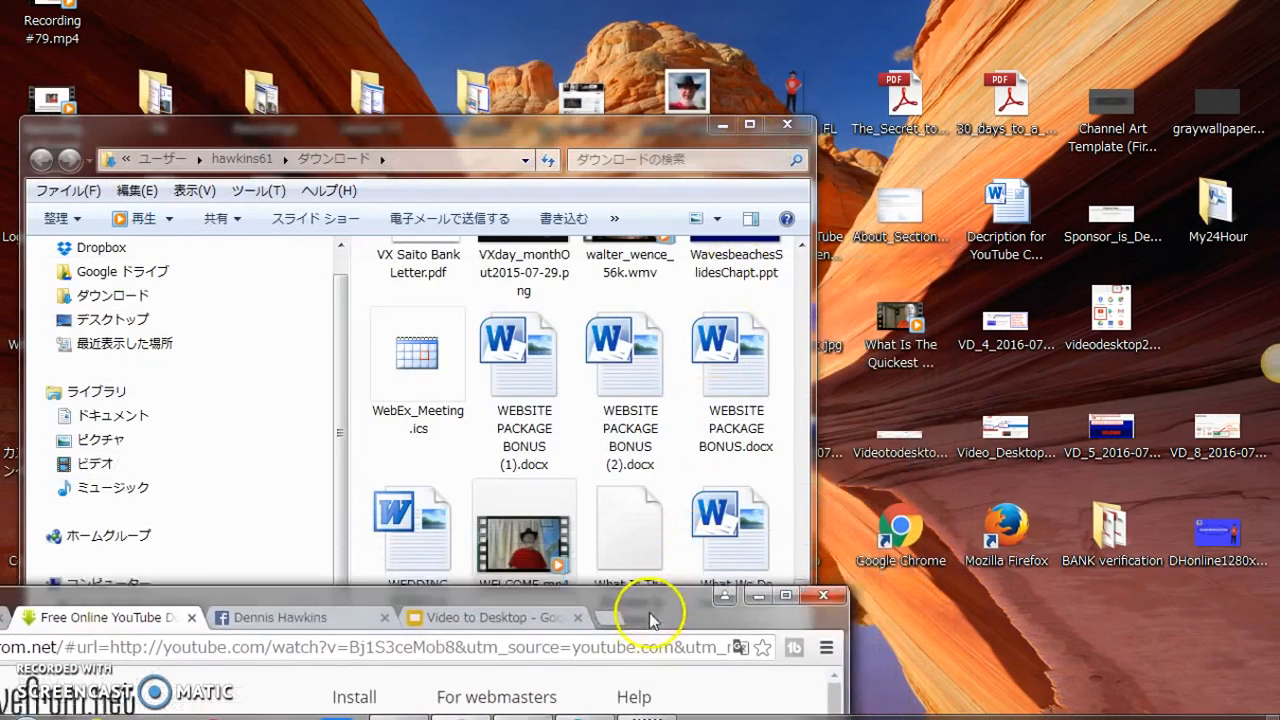
click(524, 528)
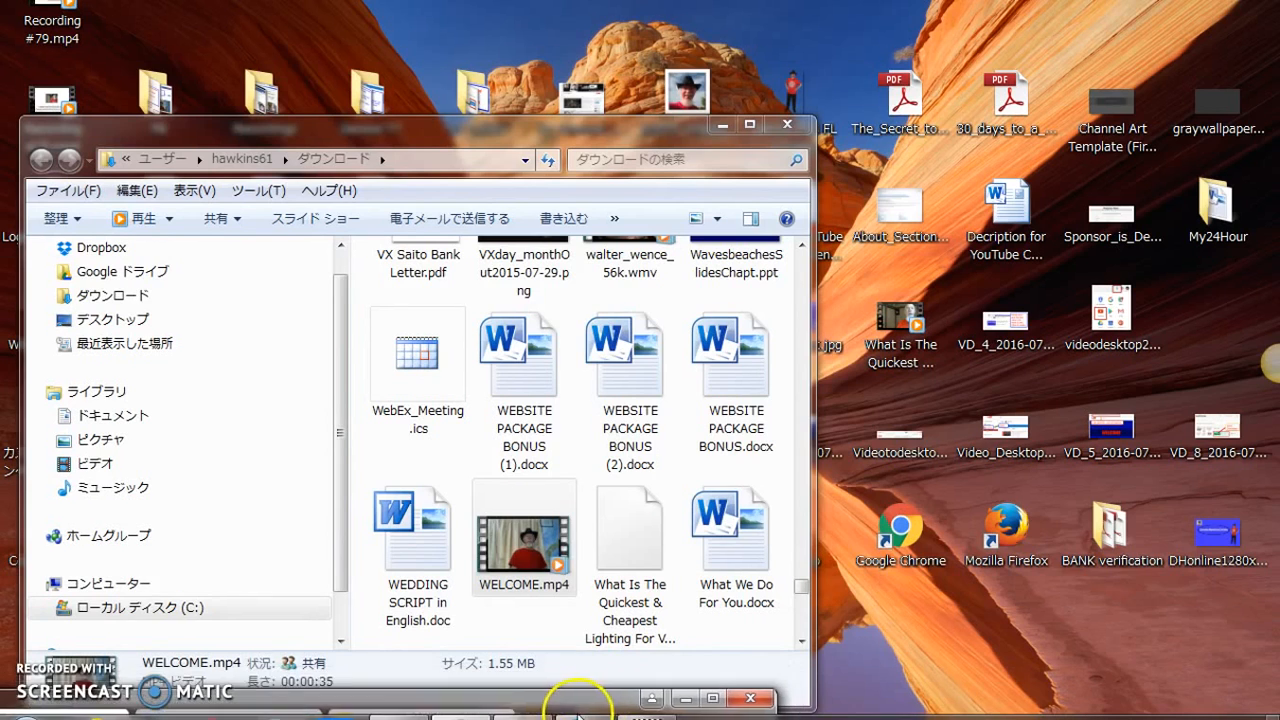
click(524, 538)
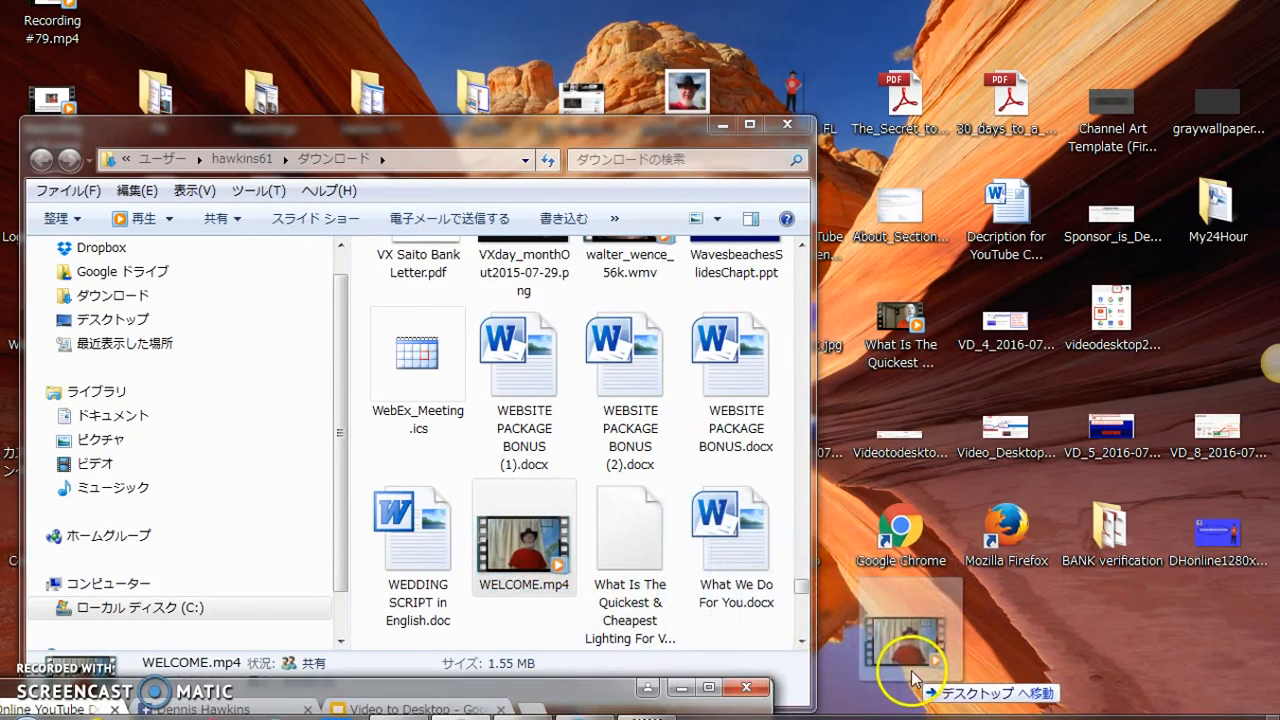
drag(524, 538, 900, 640)
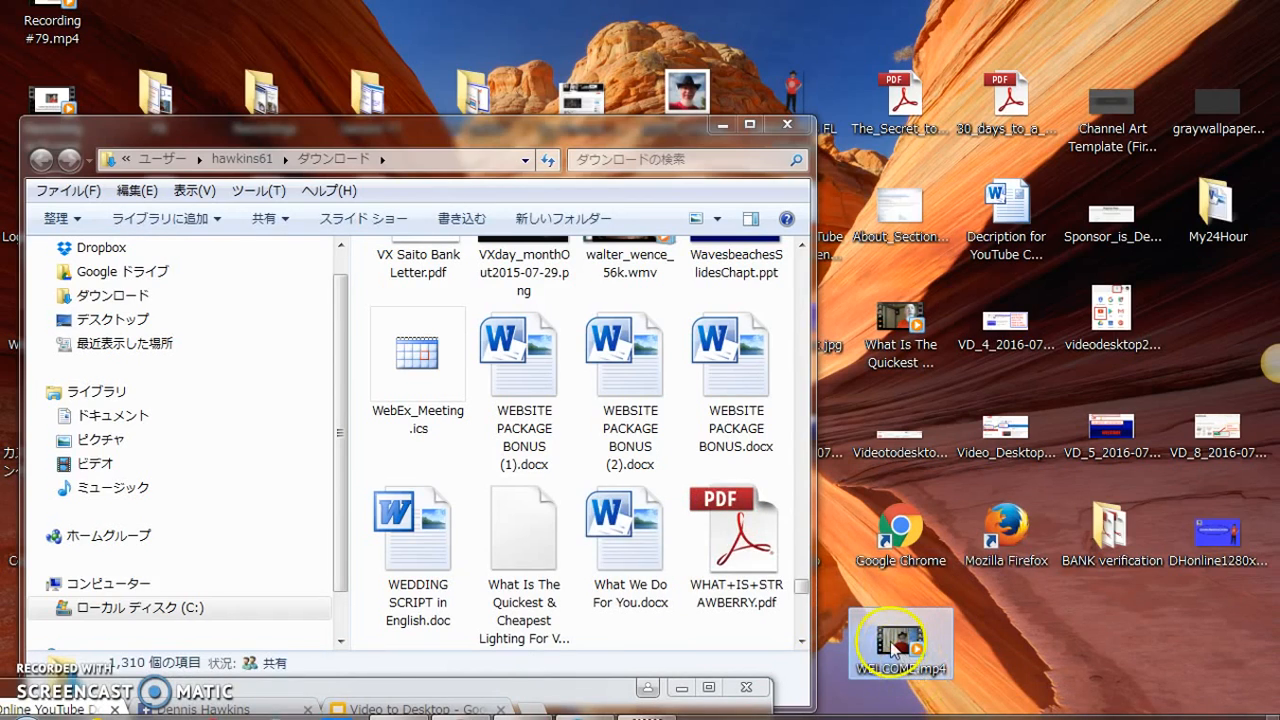